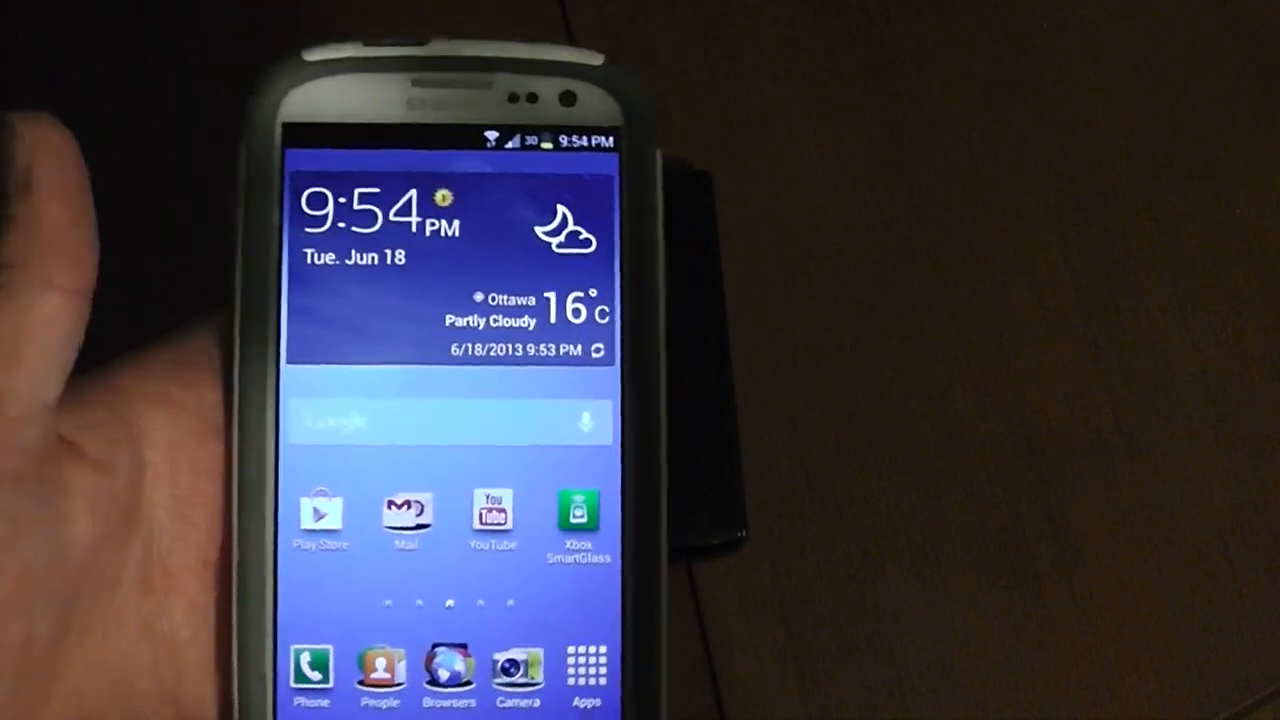
- Filter the CyanogenMod device list to show only Samsung devices
{"action": "left_click", "coordinate": [449, 670]}
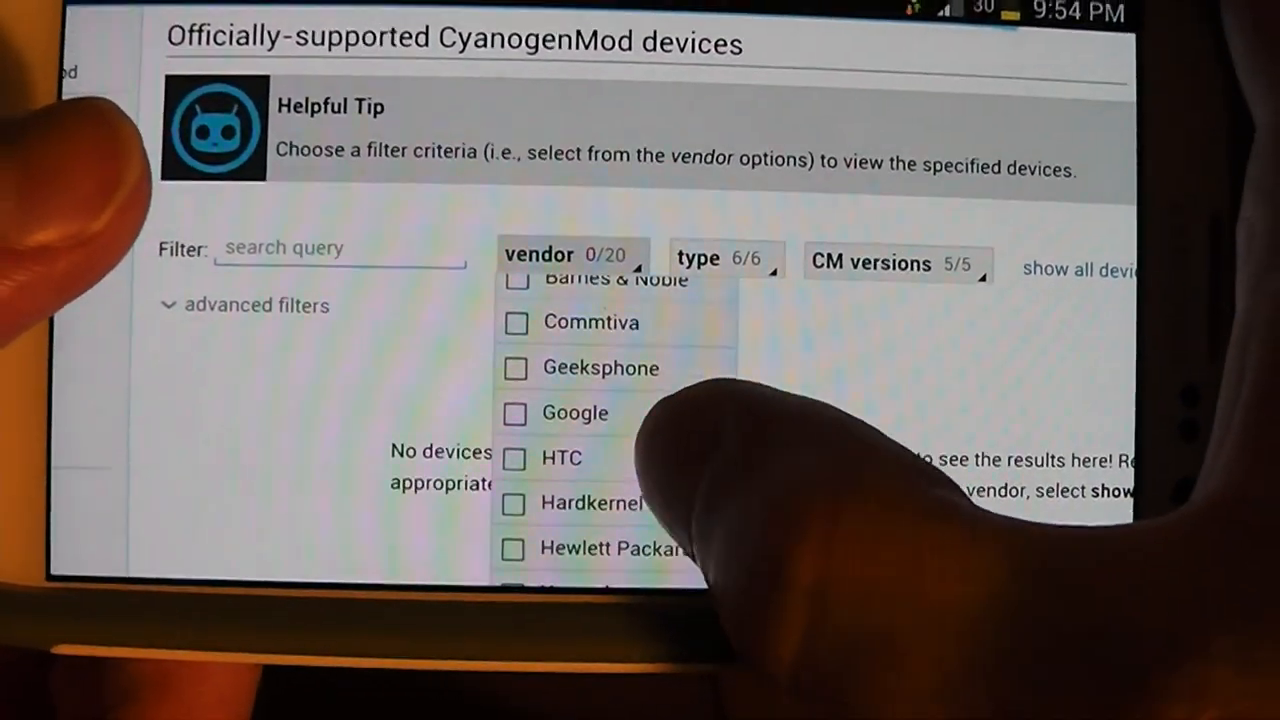
{"action": "scroll", "scroll_direction": "down", "scroll_amount": 3}
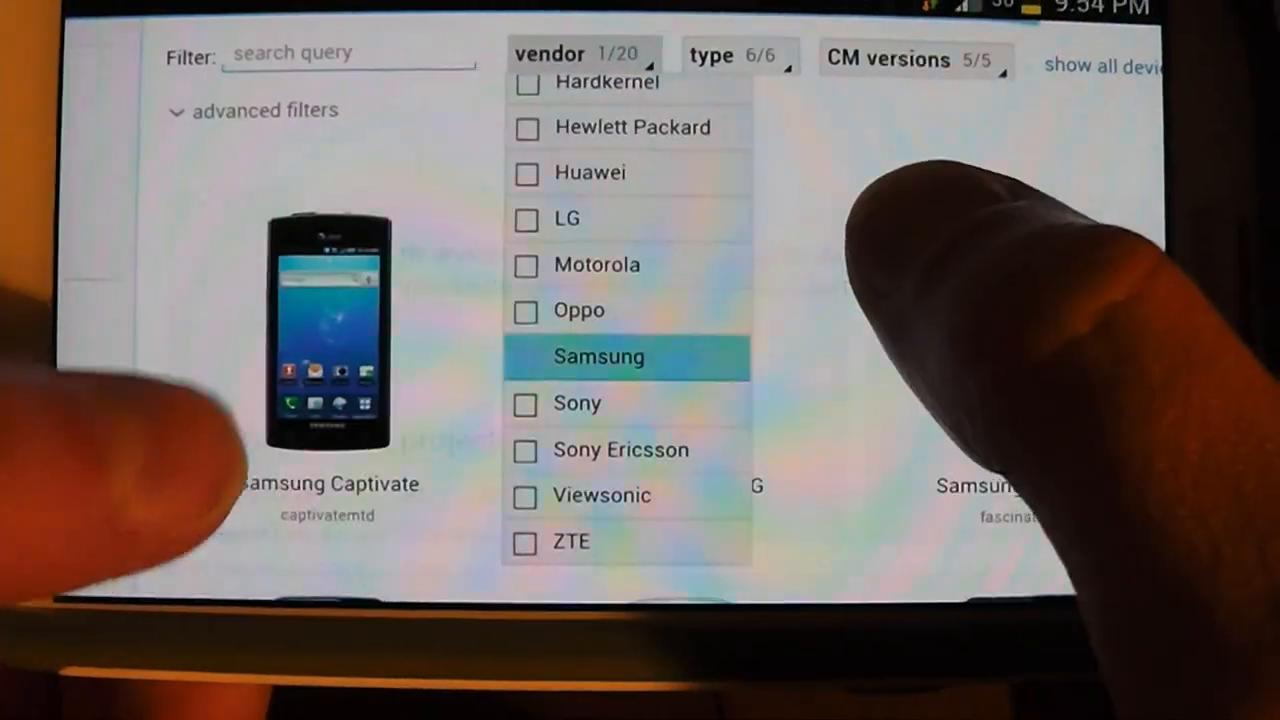
{"action": "left_click", "coordinate": [598, 357]}
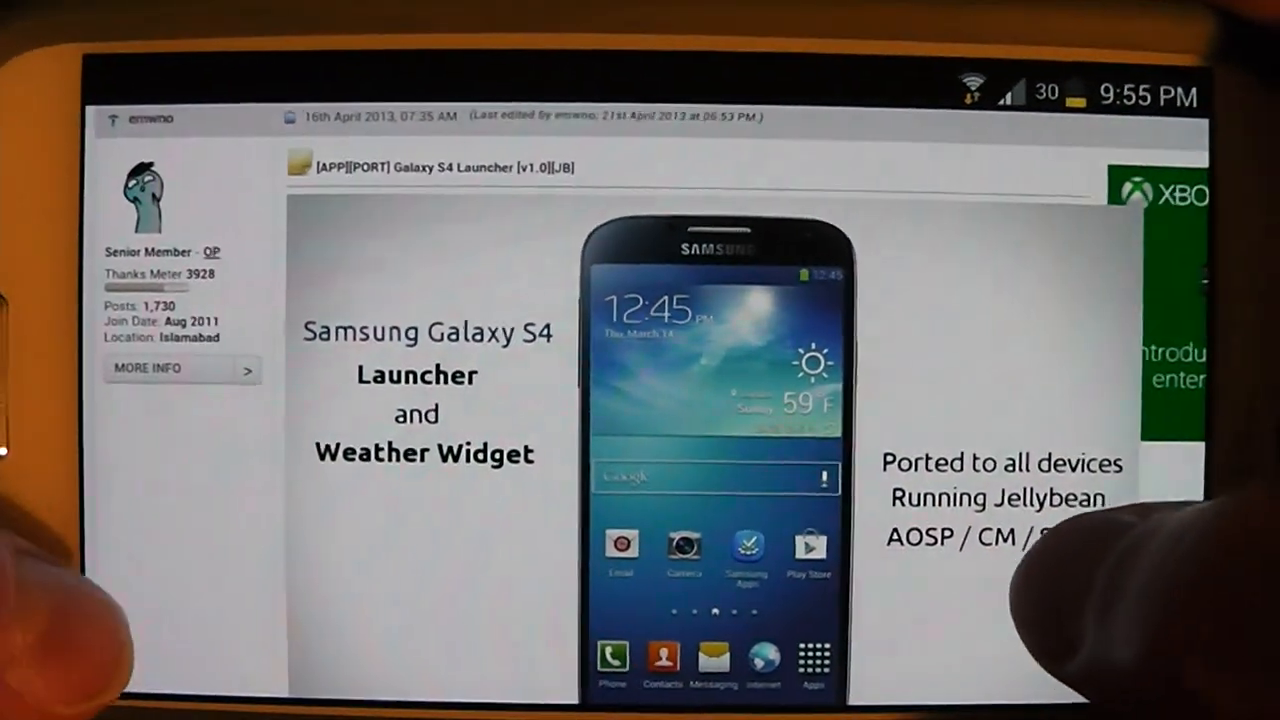
- Scroll the Galaxy S4 Launcher thread to the Downloads list with XHDPI, HDPI, MDPI and Wallpapers links
{"action": "scroll", "scroll_direction": "down", "scroll_amount": 3}
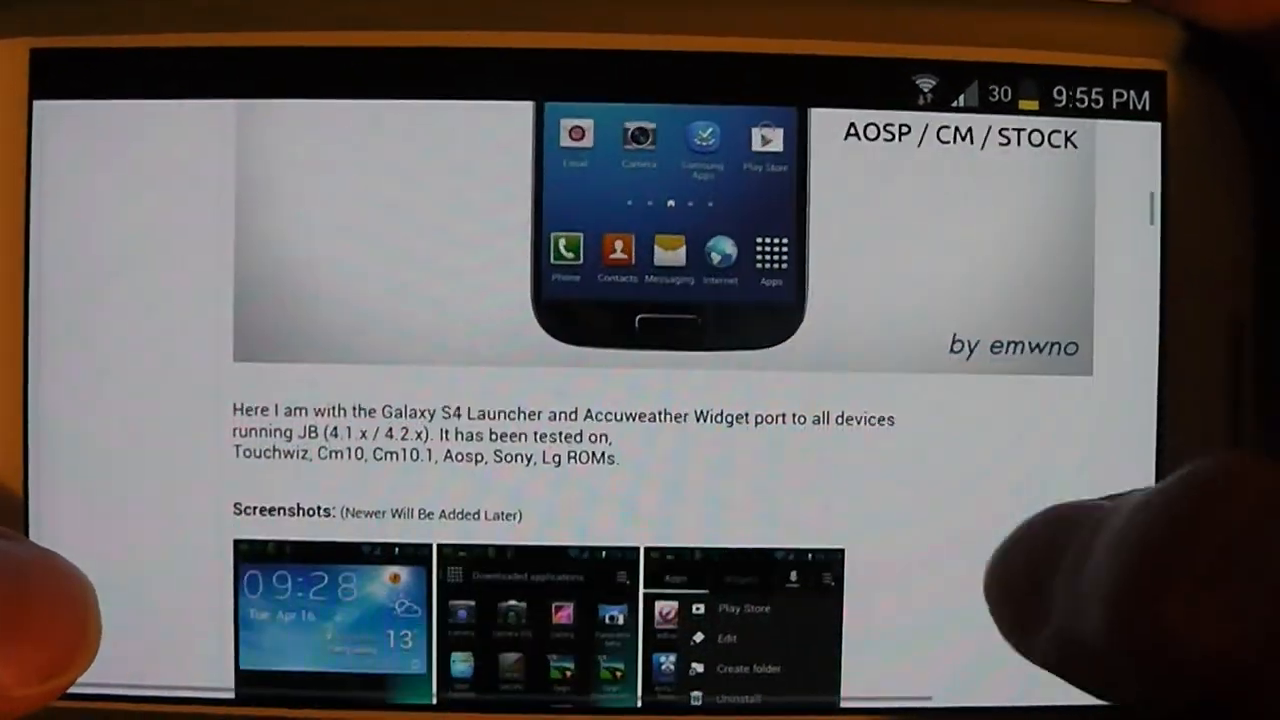
{"action": "scroll", "scroll_direction": "down", "scroll_amount": 3}
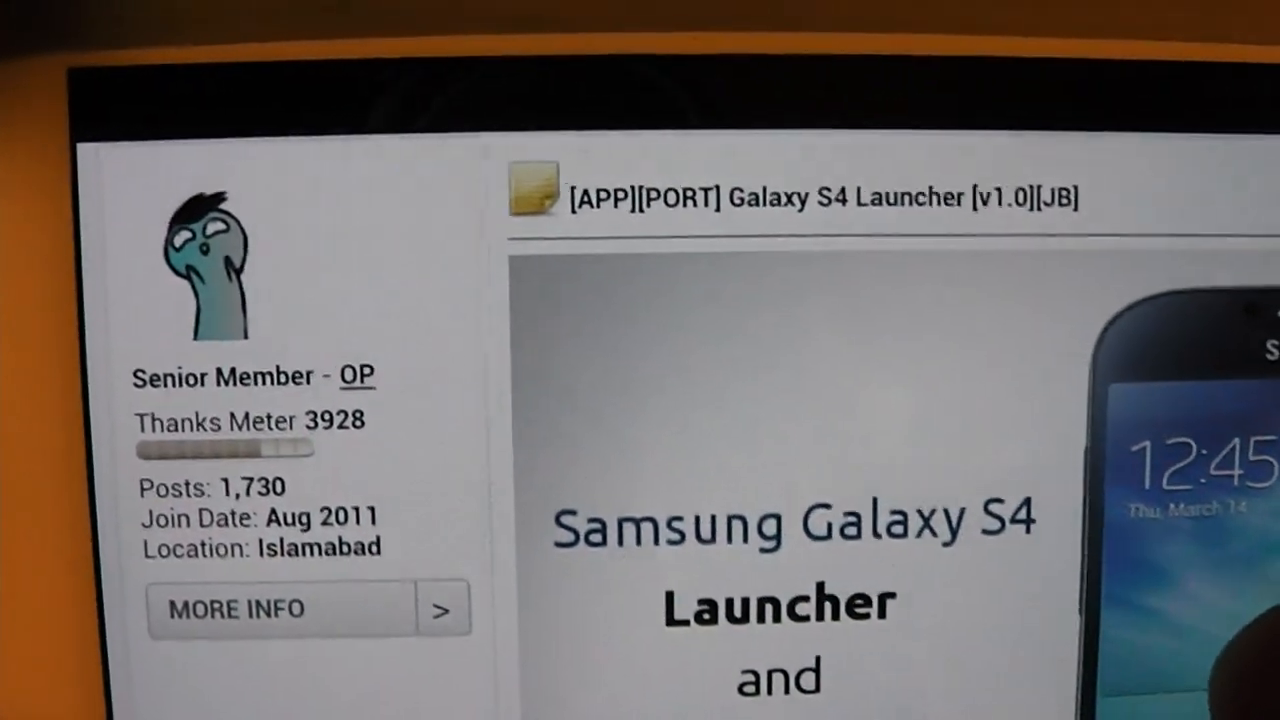
{"action": "scroll", "scroll_direction": "up", "scroll_amount": 3}
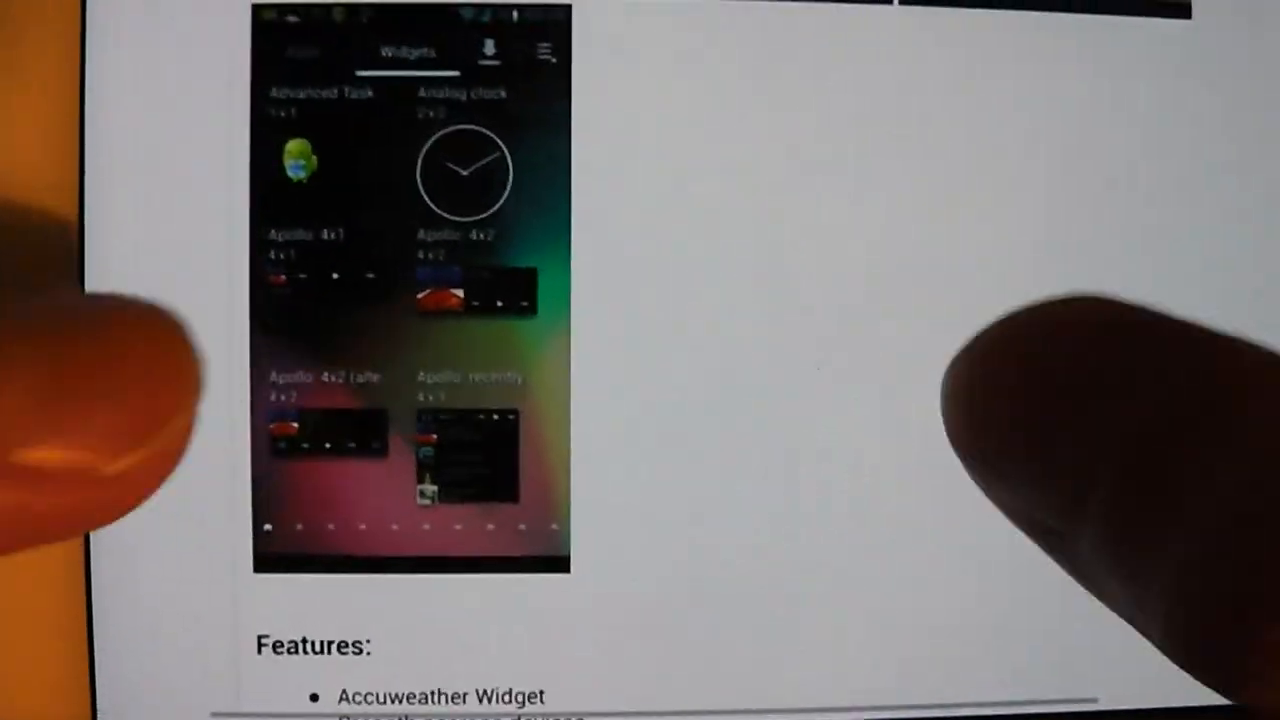
{"action": "scroll", "scroll_direction": "down", "scroll_amount": 3}
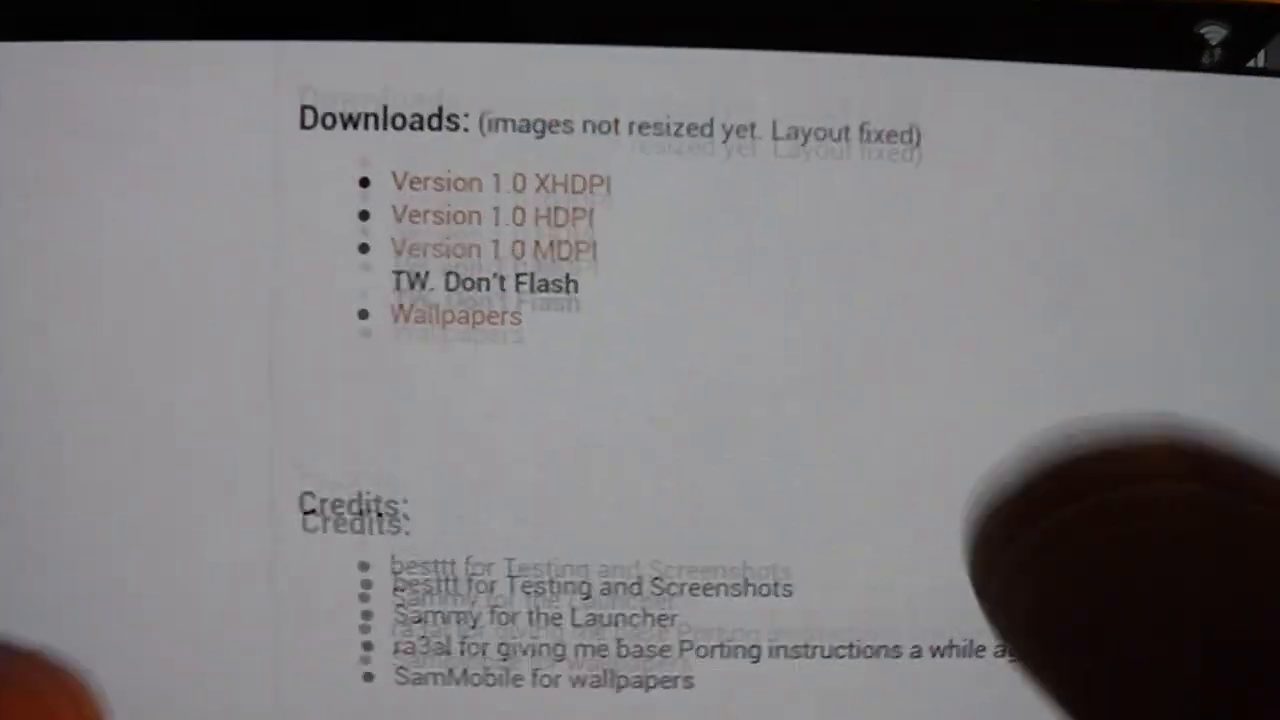
{"action": "scroll", "scroll_direction": "up", "scroll_amount": 3}
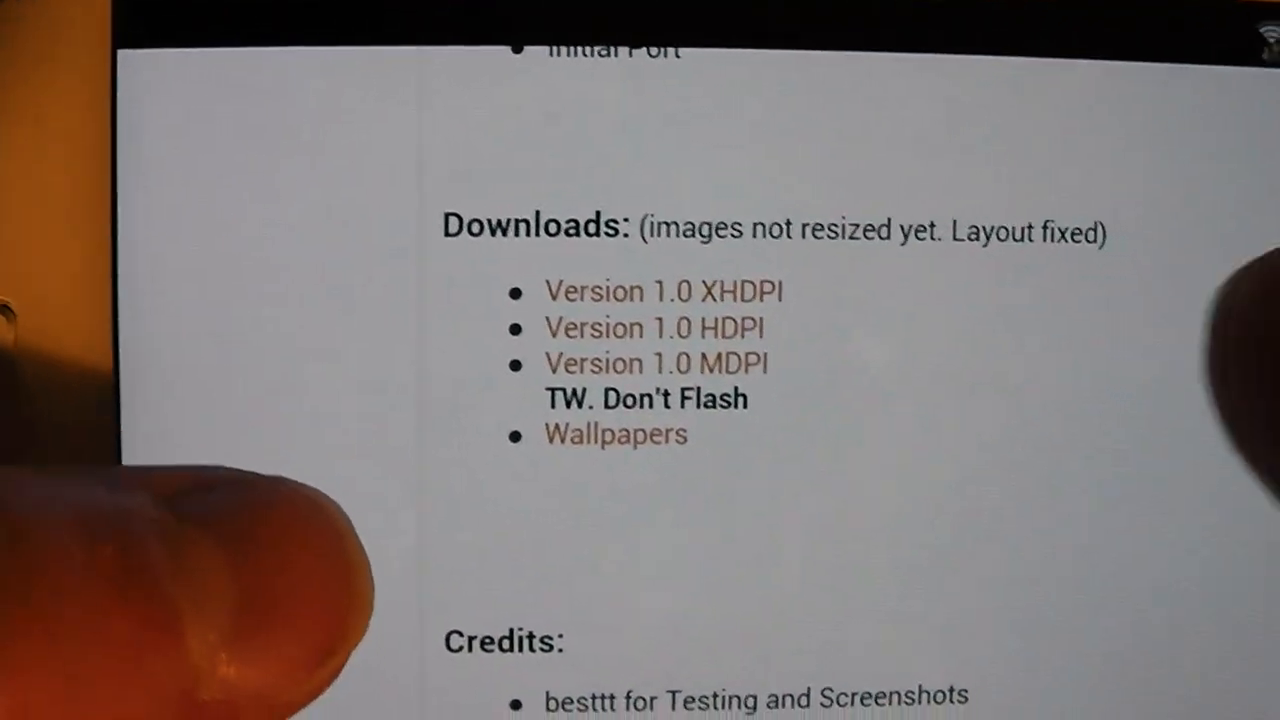